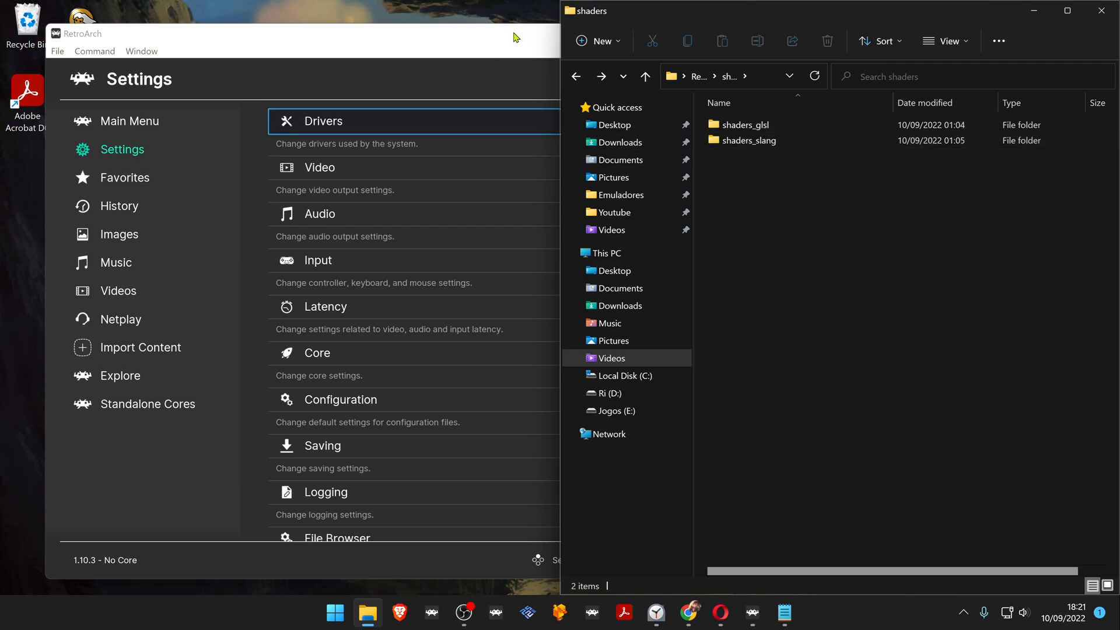
After checking driver settings, update the Slang shaders from the Online Updater.
{"action": "left_click", "coordinate": [345, 122]}
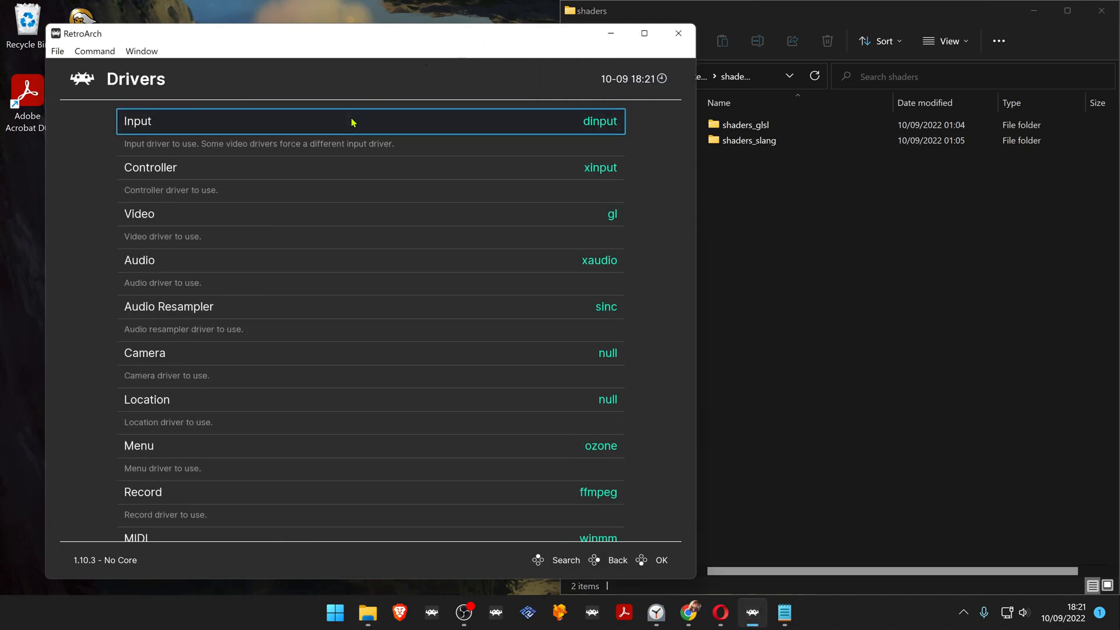
{"action": "left_click", "coordinate": [352, 214]}
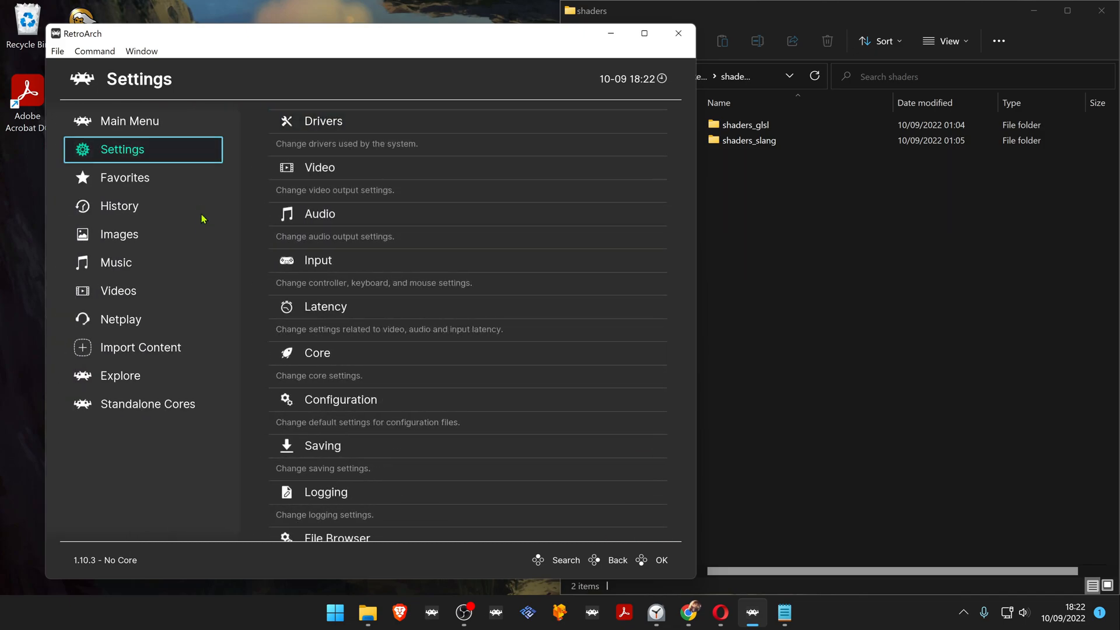
{"action": "left_click", "coordinate": [130, 121]}
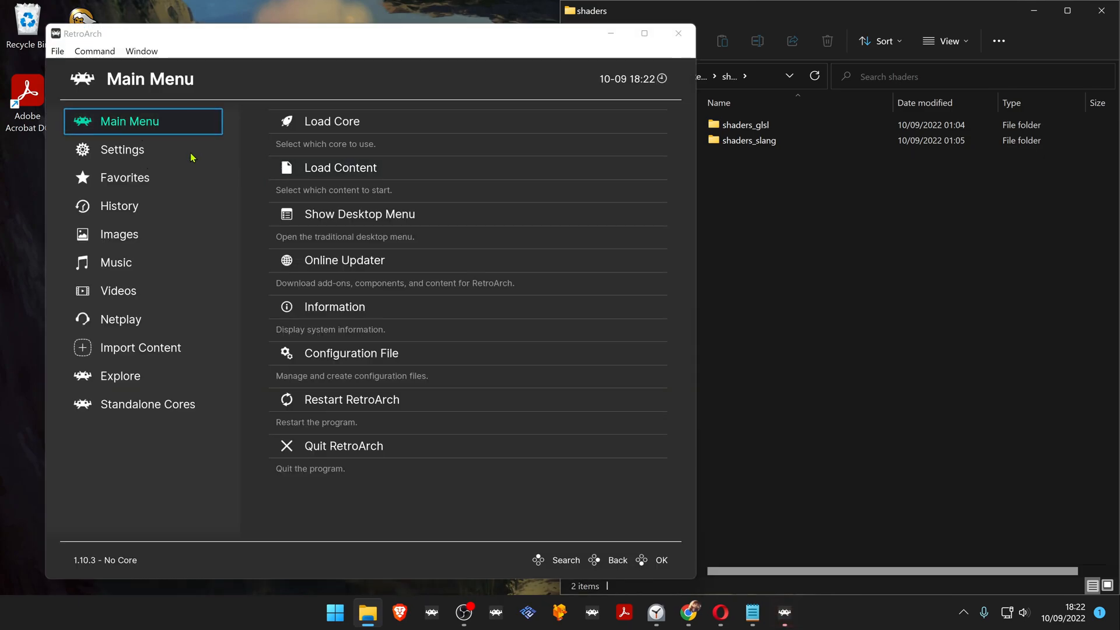
{"action": "mouse_move", "coordinate": [364, 268]}
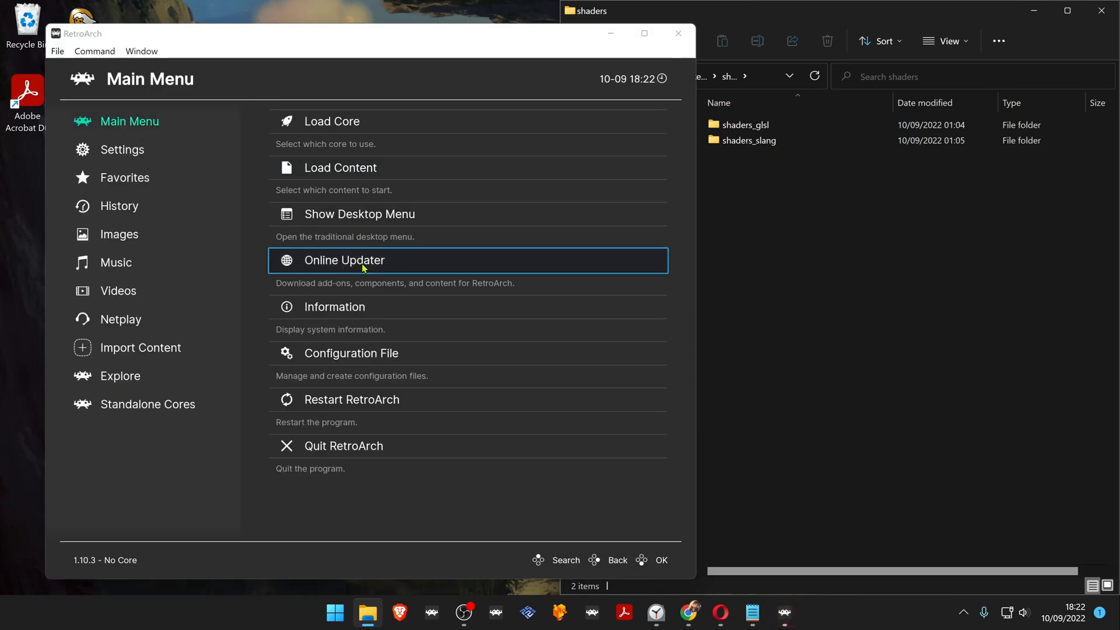
{"action": "left_click", "coordinate": [344, 260]}
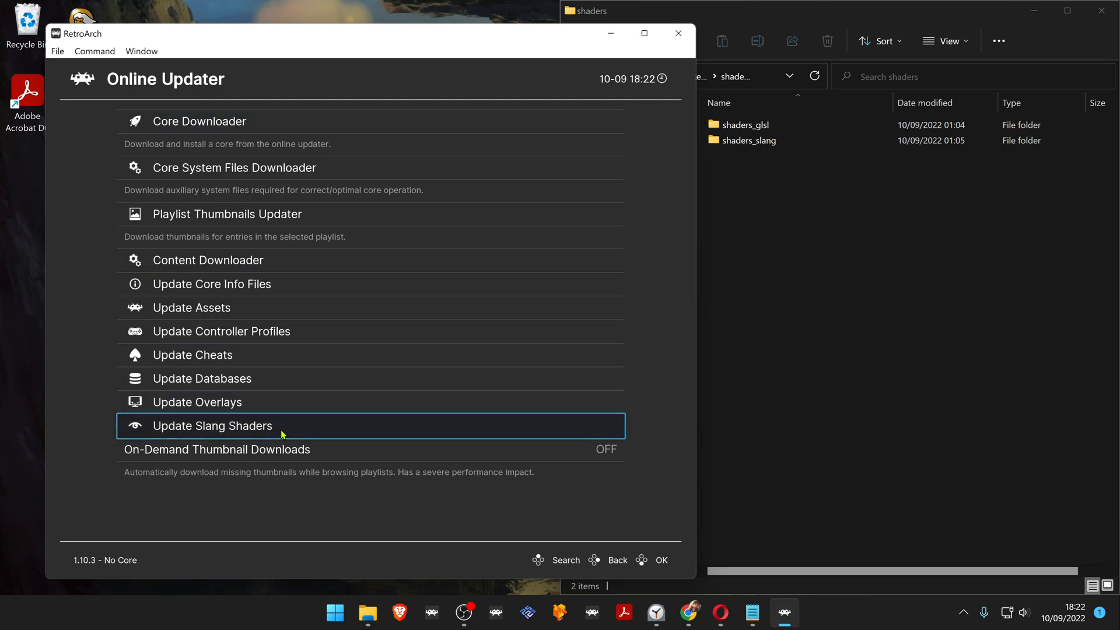
{"action": "left_click", "coordinate": [211, 426]}
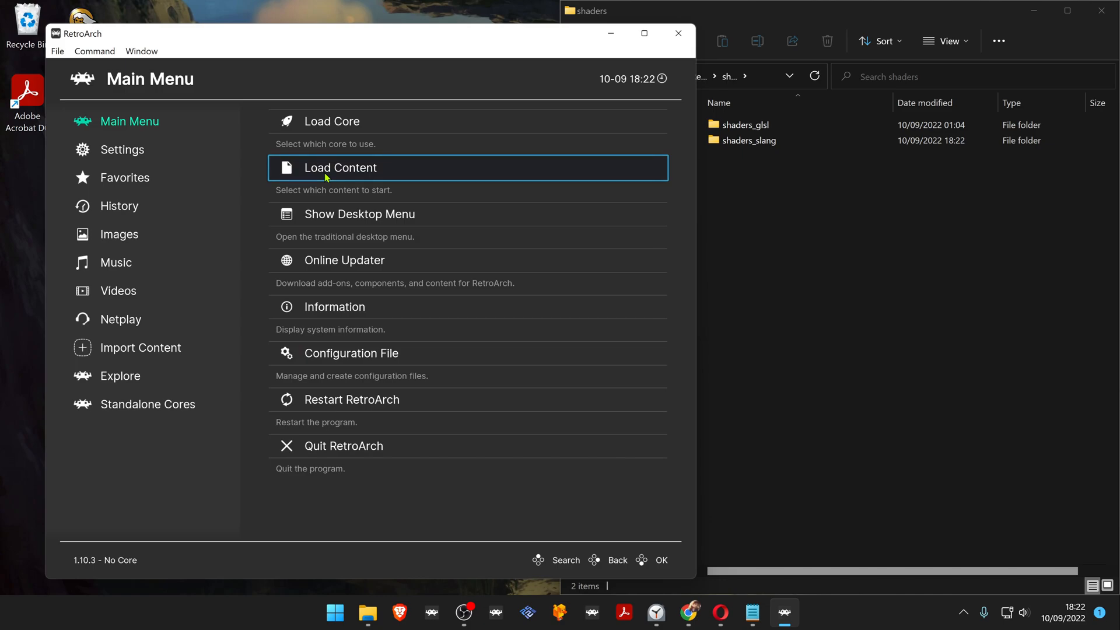
Load Castlevania (USA) (Rev 1).nes from E:\NES through Load Content.
{"action": "left_click", "coordinate": [340, 168]}
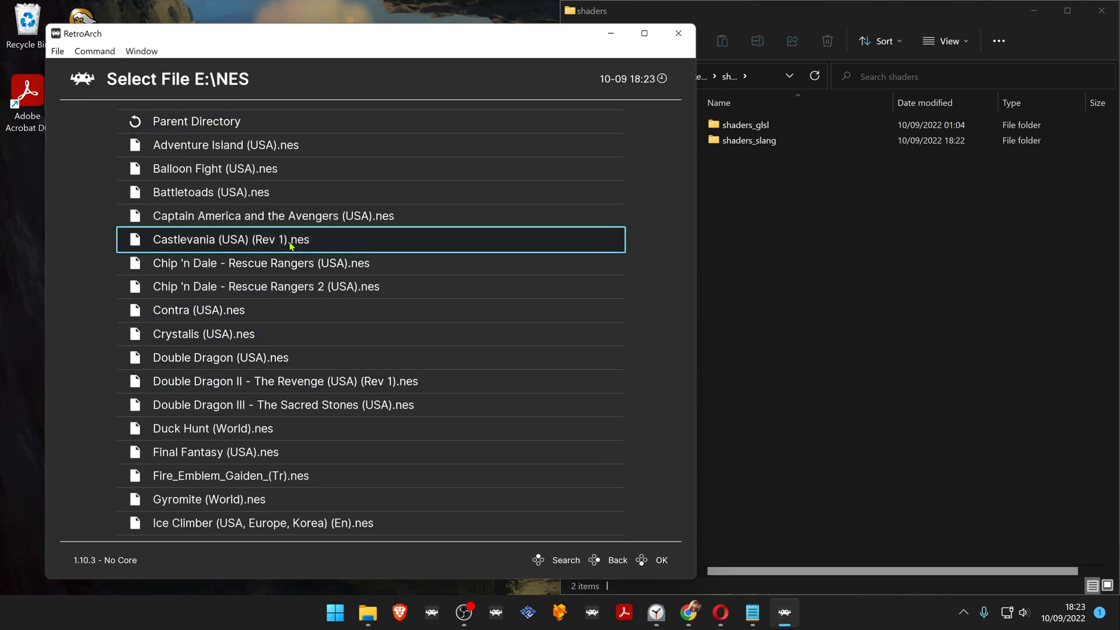
{"action": "double_click", "coordinate": [230, 239]}
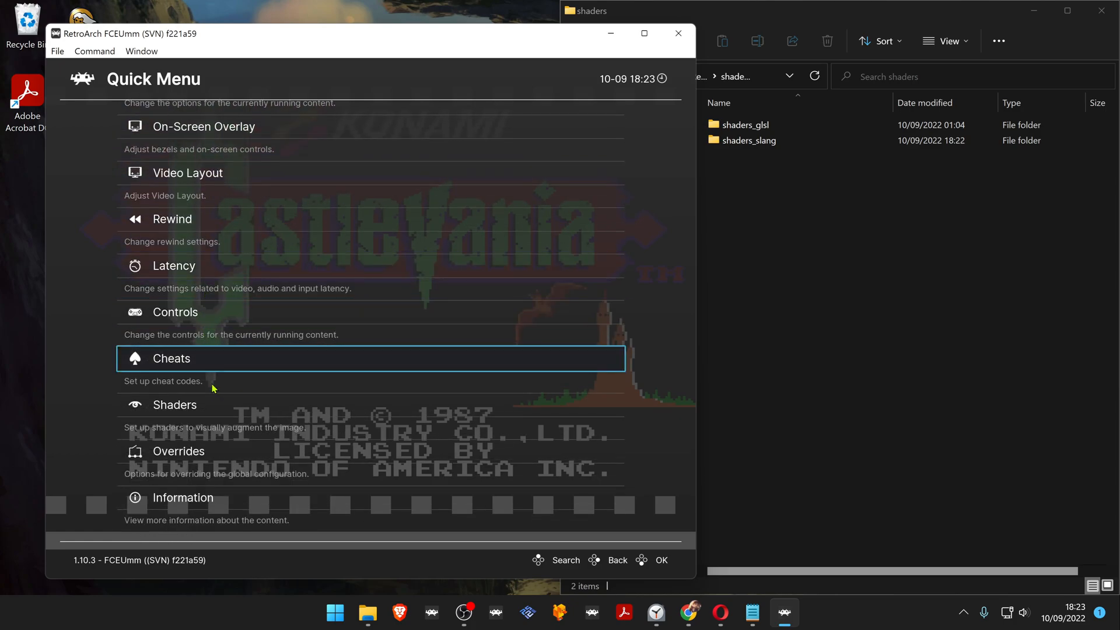
Enable Video Shaders and load shaders_slang/crt/crt-aperture.slangp as the shader preset.
{"action": "left_click", "coordinate": [175, 405]}
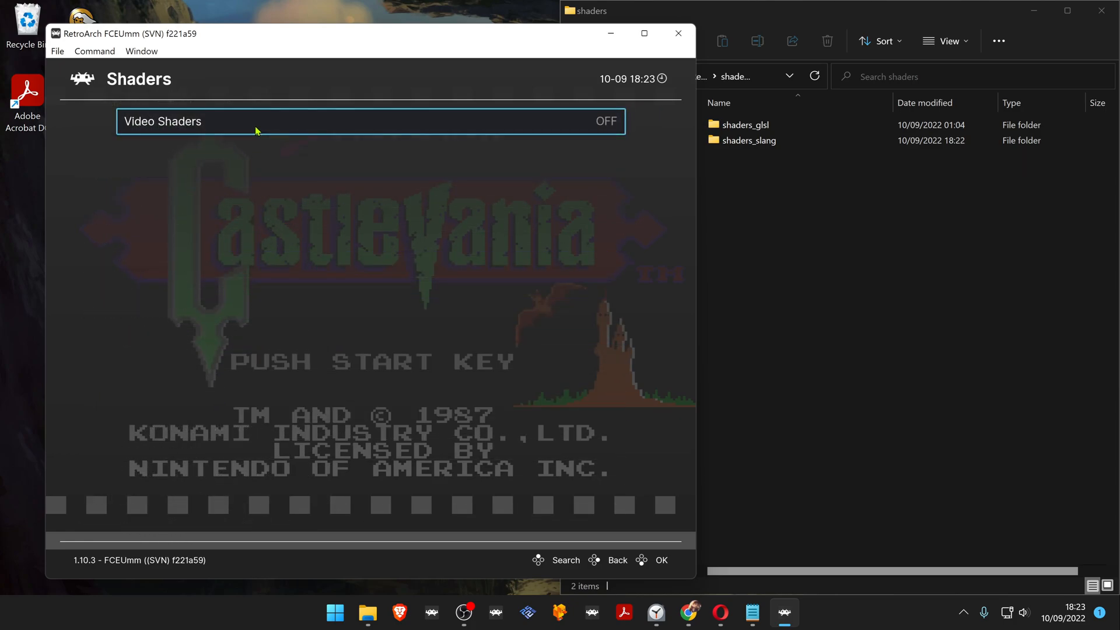
{"action": "left_click", "coordinate": [256, 121]}
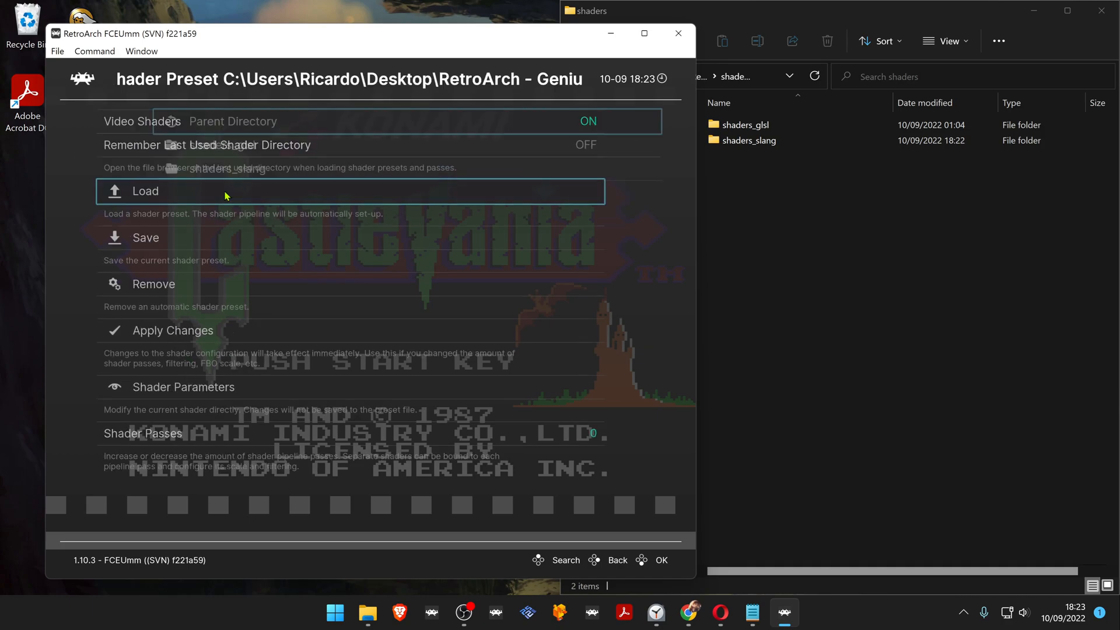
{"action": "left_click", "coordinate": [144, 192]}
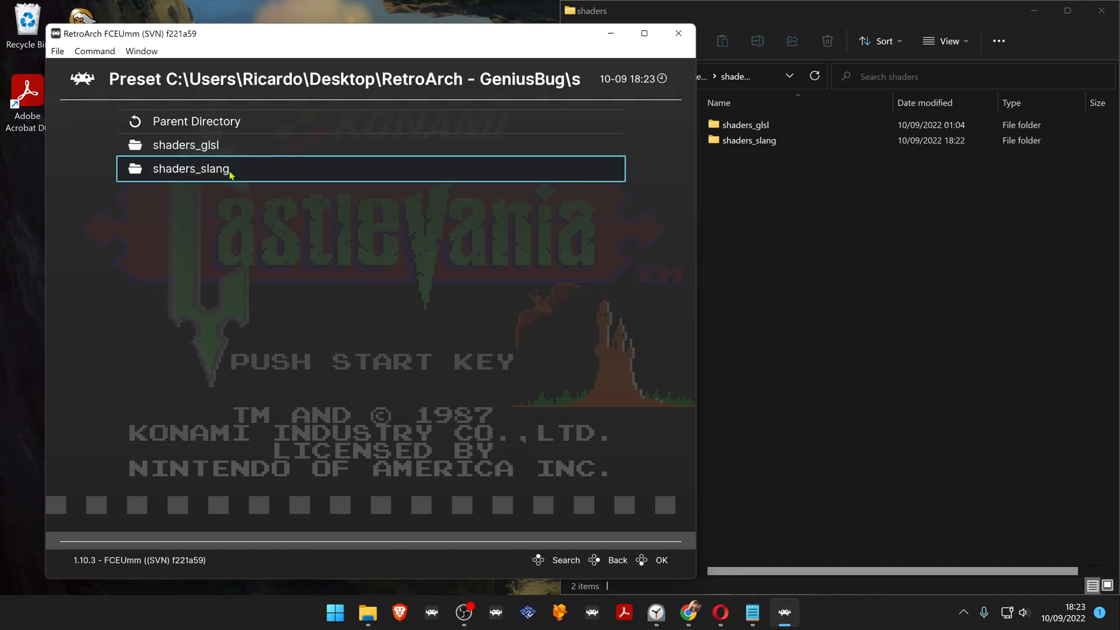
{"action": "double_click", "coordinate": [191, 169]}
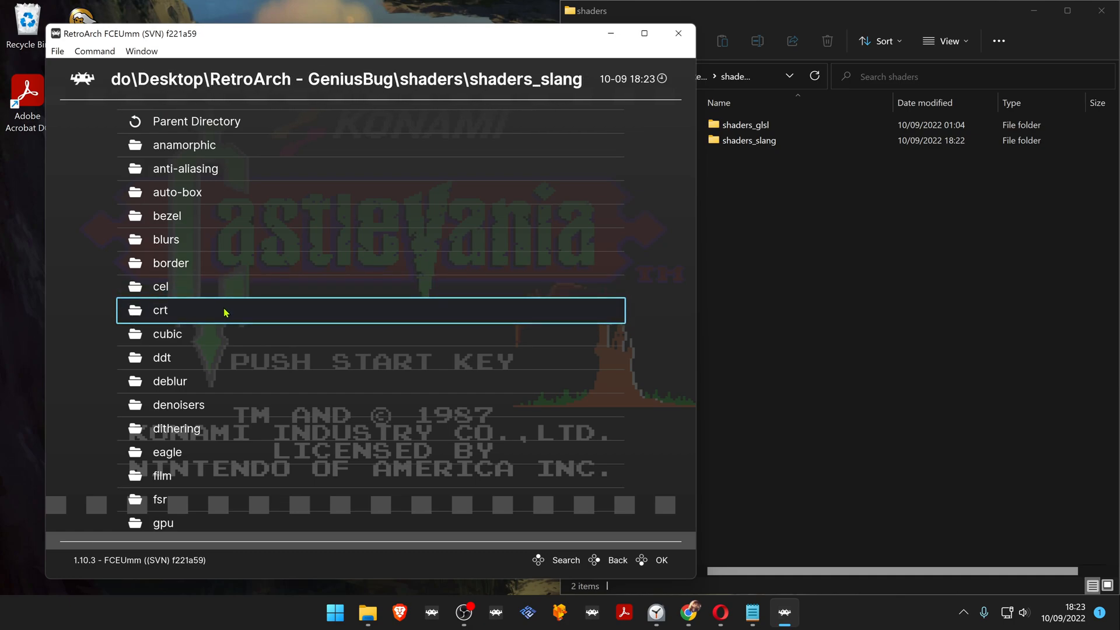
{"action": "double_click", "coordinate": [160, 311]}
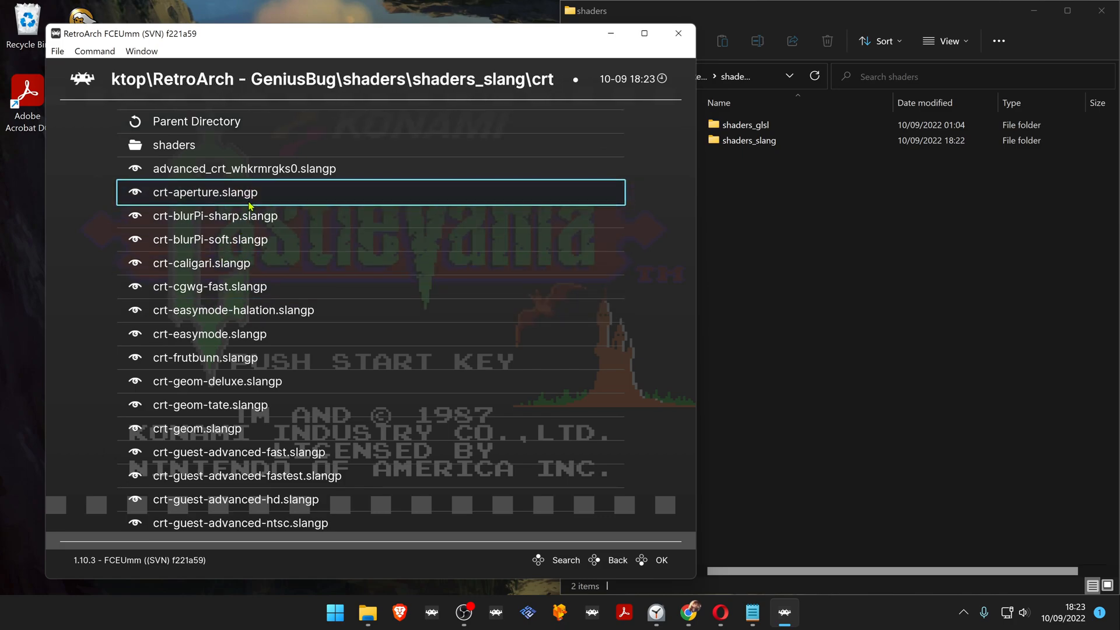
{"action": "left_click", "coordinate": [205, 192]}
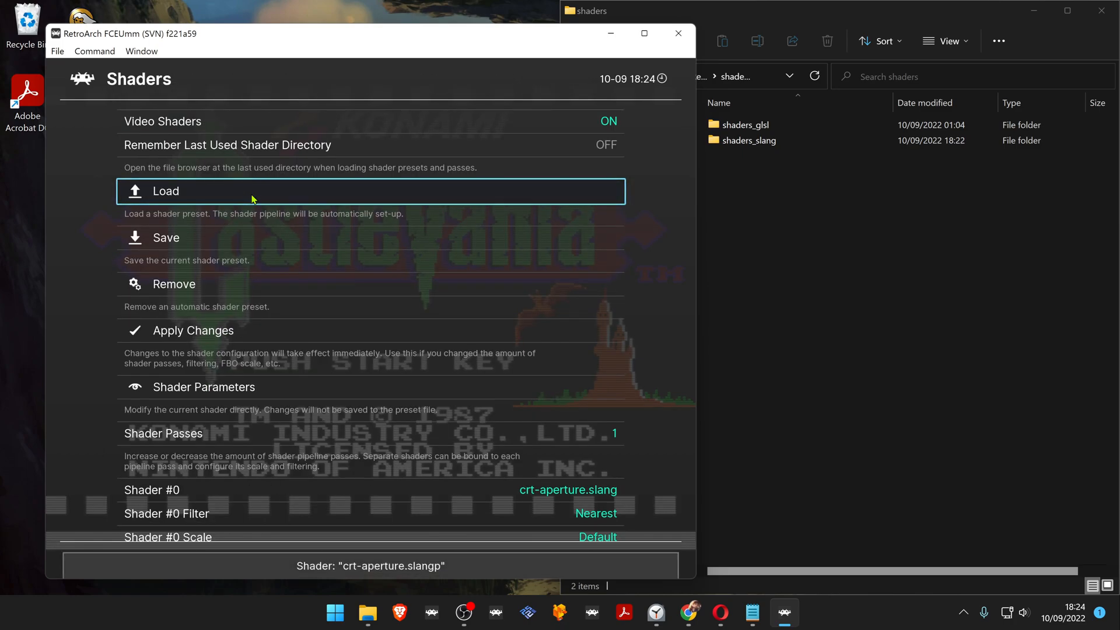